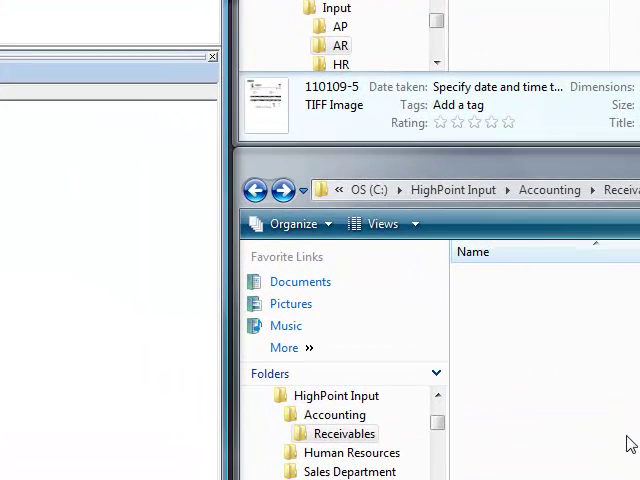
{"action": "mouse_move", "coordinate": [586, 442]}
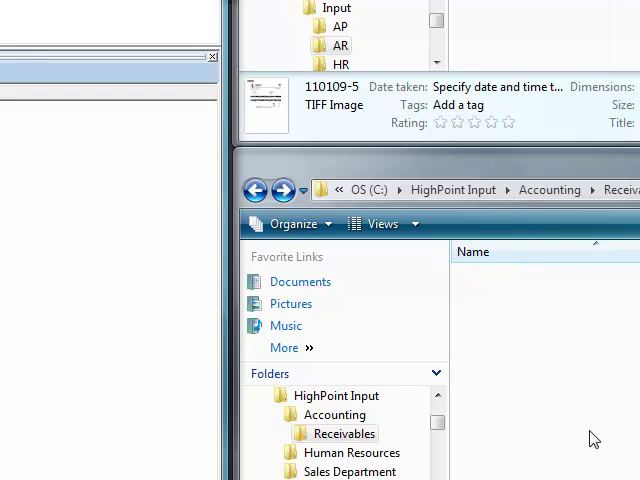
{"action": "mouse_move", "coordinate": [564, 352]}
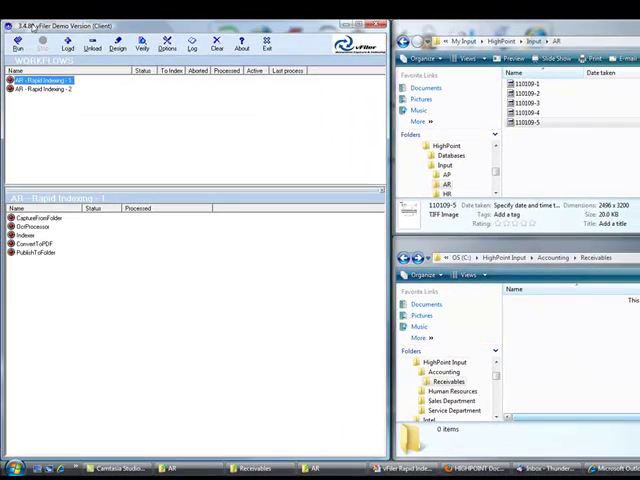
Step: Start the AP Rapid Indexing workflow and choose its processing mode in Run options
{"action": "left_click", "coordinate": [16, 40]}
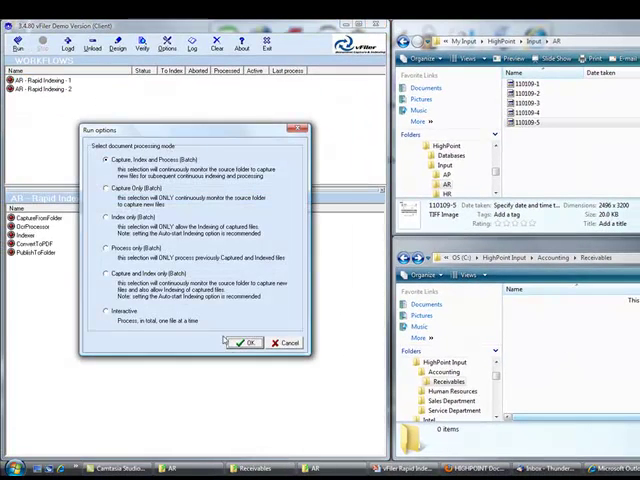
{"action": "left_click", "coordinate": [244, 342]}
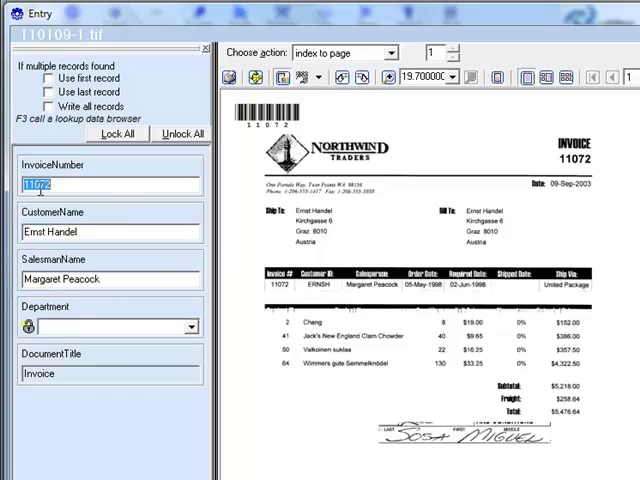
{"action": "mouse_move", "coordinate": [558, 160]}
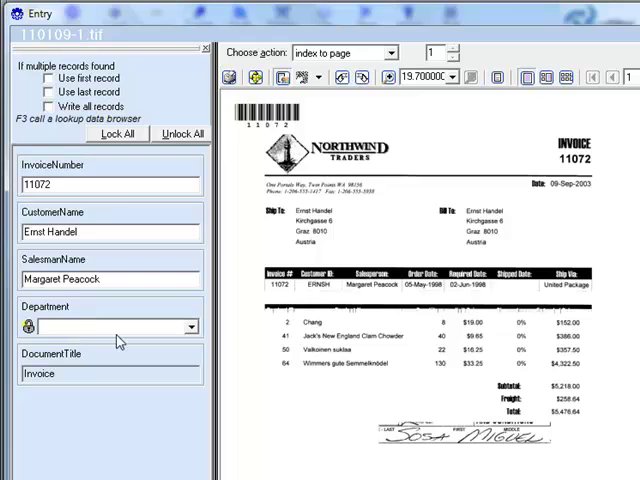
Step: Set the department for invoice 11072 and save its index entries, then continue with the next invoice
{"action": "left_click", "coordinate": [108, 326]}
{"action": "type", "text": "Service"}
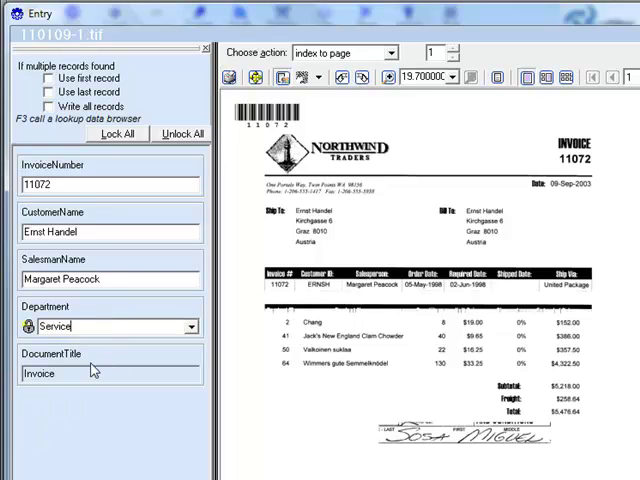
{"action": "left_click", "coordinate": [40, 372]}
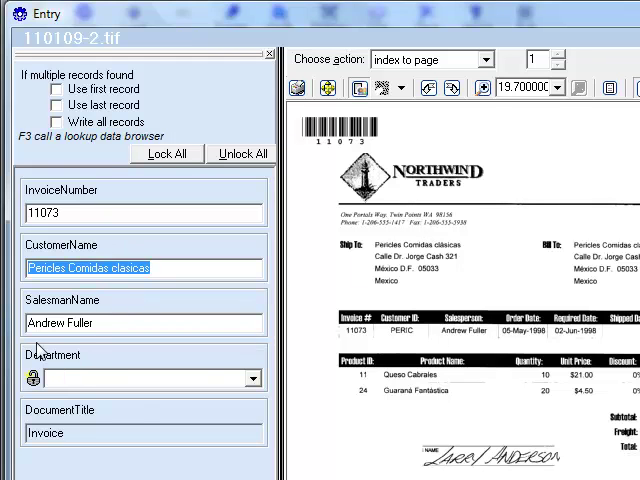
{"action": "mouse_move", "coordinate": [270, 390]}
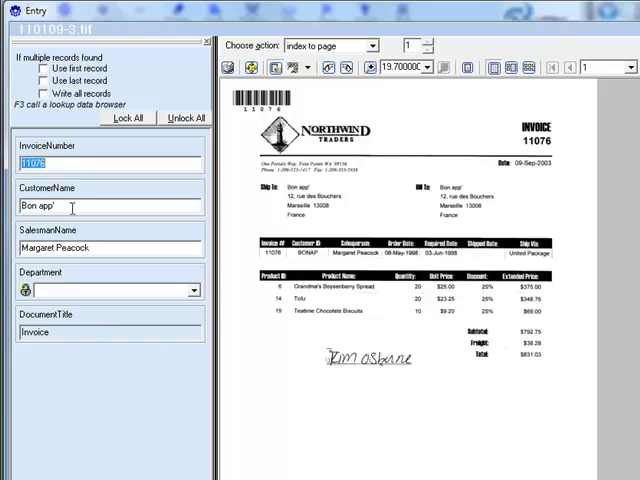
{"action": "left_click", "coordinate": [72, 204]}
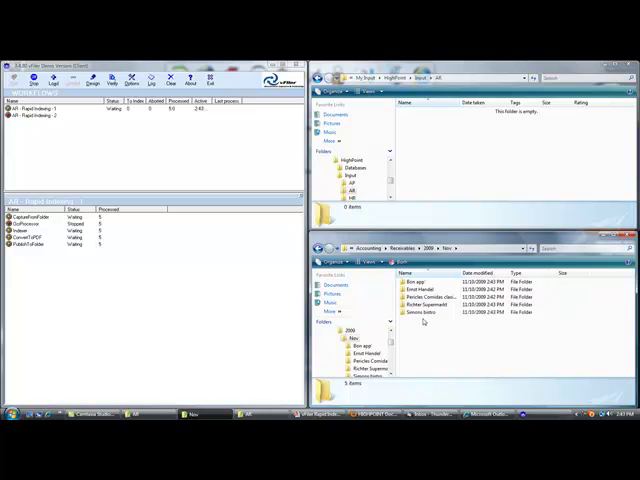
{"action": "mouse_move", "coordinate": [422, 322]}
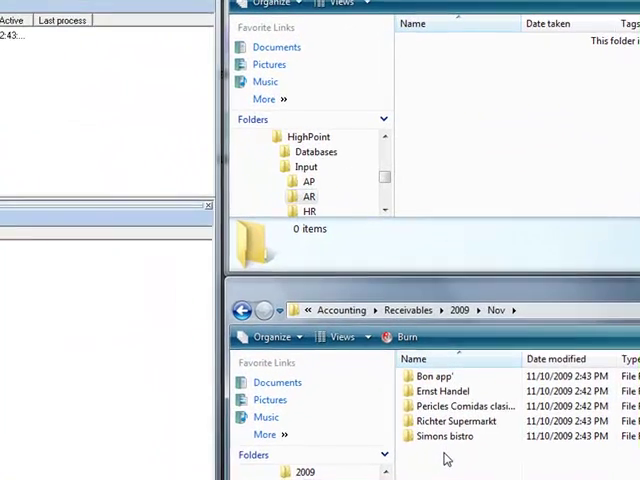
{"action": "mouse_move", "coordinate": [572, 140]}
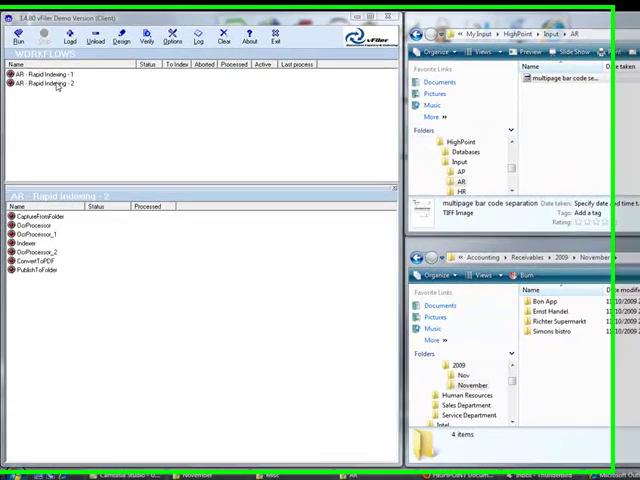
Step: Open the multipage bar code separation TIFF from the AP input folder
{"action": "left_click", "coordinate": [44, 76]}
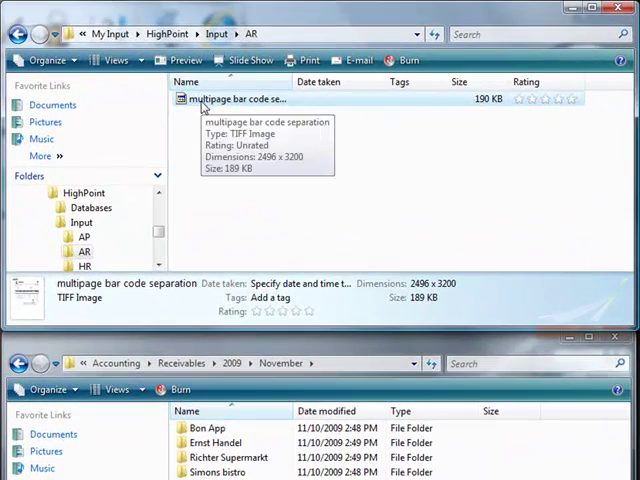
{"action": "double_click", "coordinate": [244, 100]}
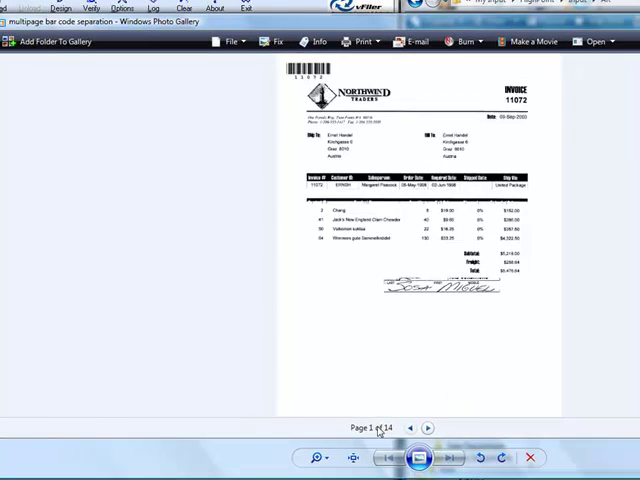
Step: Advance through the scanned batch to Page 4 of 14
{"action": "left_click", "coordinate": [412, 428]}
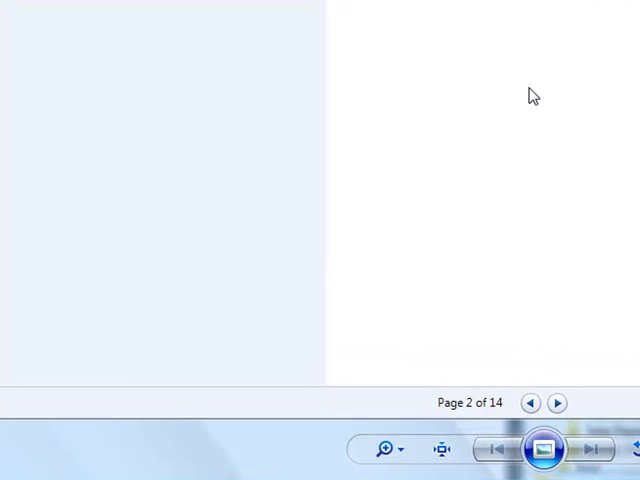
{"action": "left_click", "coordinate": [556, 404]}
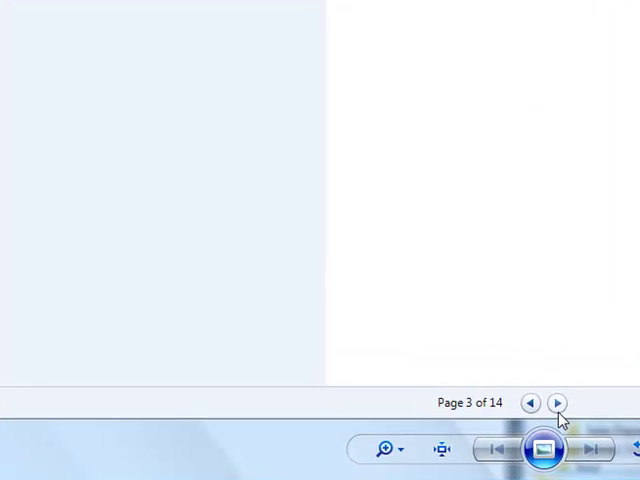
{"action": "left_click", "coordinate": [556, 402]}
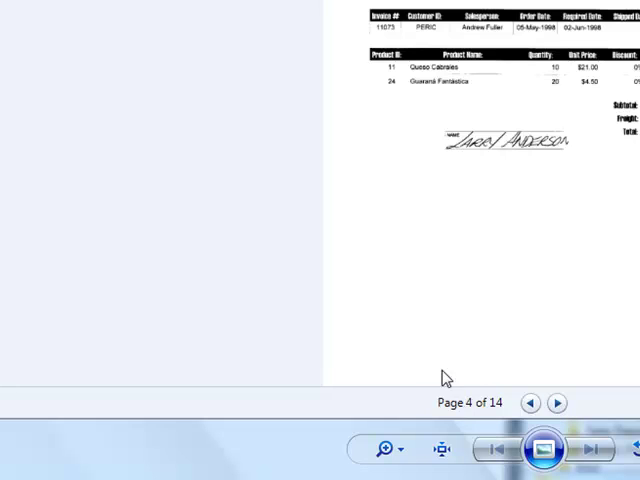
{"action": "mouse_move", "coordinate": [614, 328]}
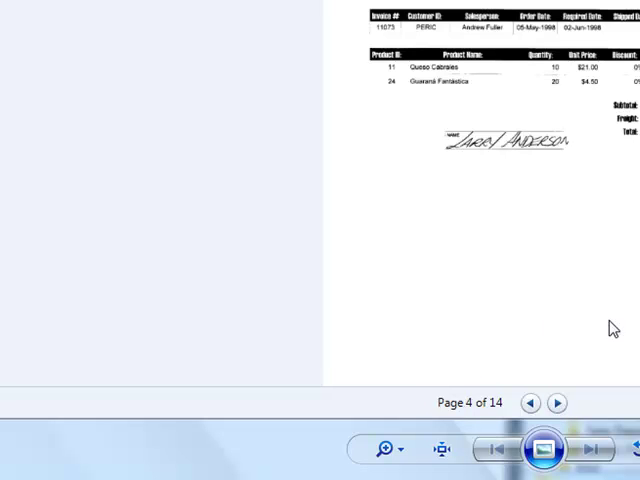
{"action": "mouse_move", "coordinate": [598, 380]}
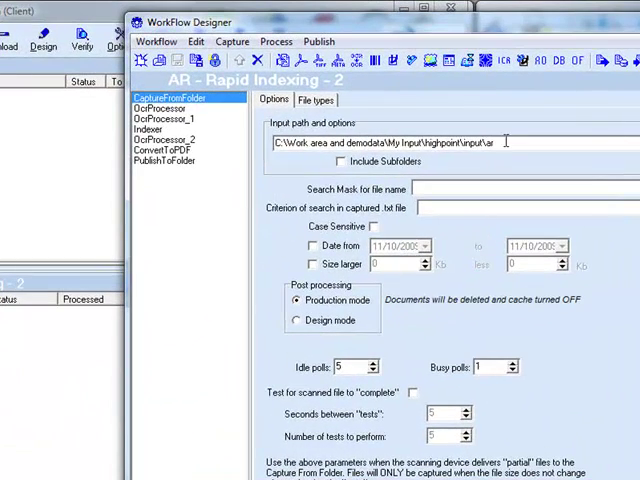
Step: Review the workflow's input folder path, DocProcessor OCR zones, Indexer lookup fields and ConvertToPDF property settings
{"action": "triple_click", "coordinate": [400, 142]}
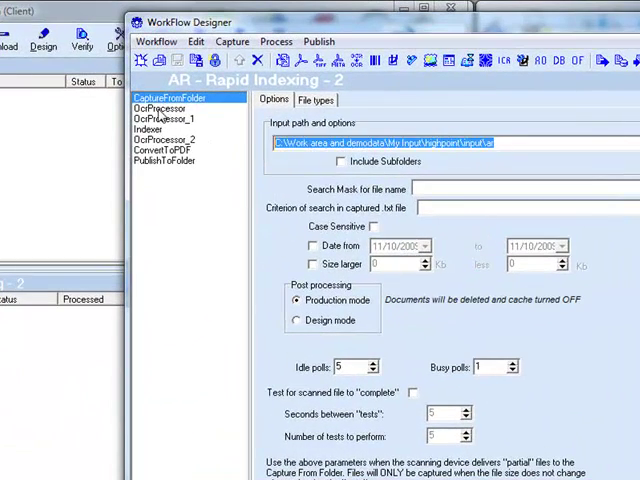
{"action": "left_click", "coordinate": [160, 120]}
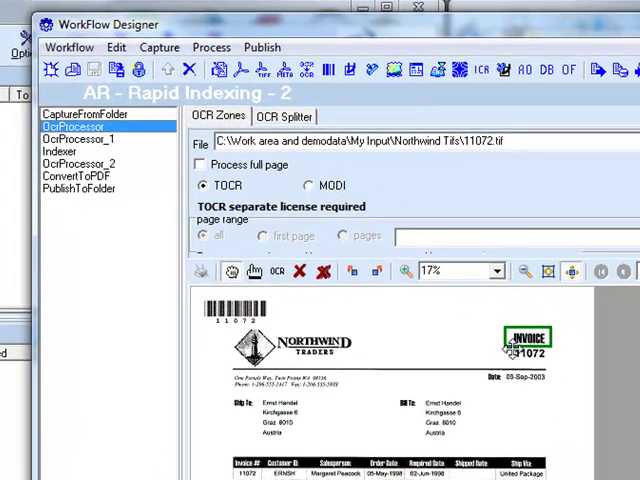
{"action": "left_click", "coordinate": [78, 138]}
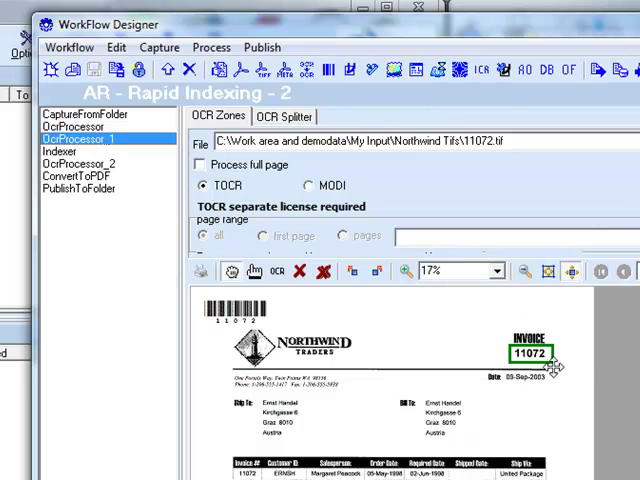
{"action": "left_click", "coordinate": [60, 152]}
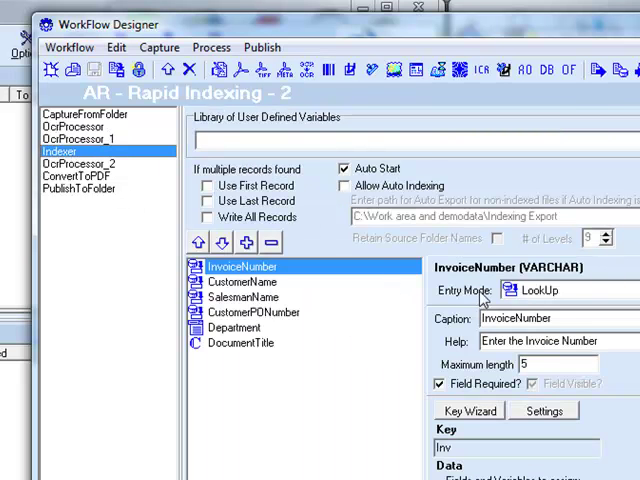
{"action": "mouse_move", "coordinate": [572, 288]}
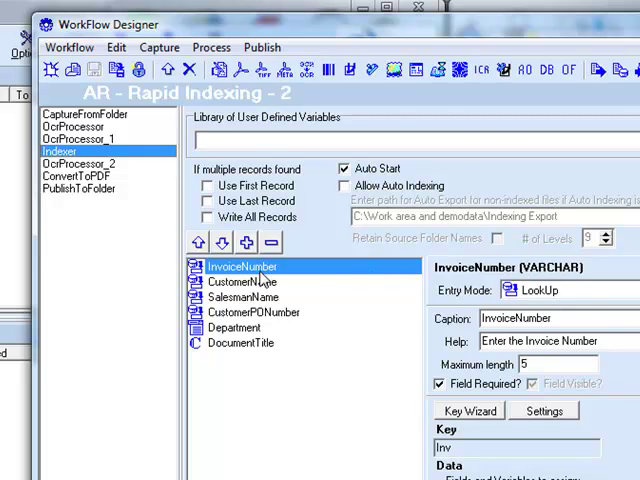
{"action": "mouse_move", "coordinate": [262, 278]}
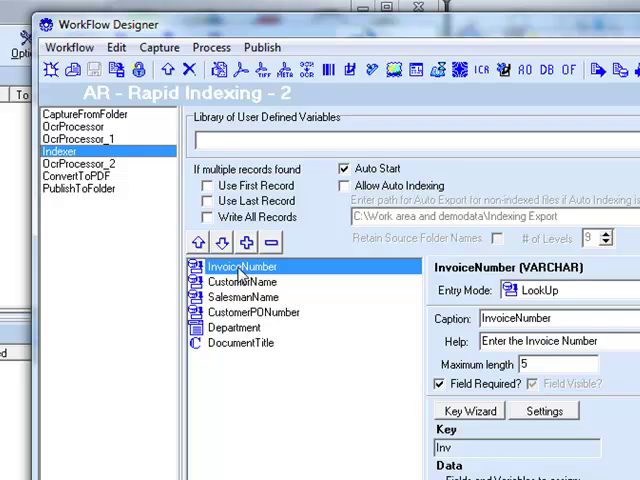
{"action": "left_click", "coordinate": [240, 282]}
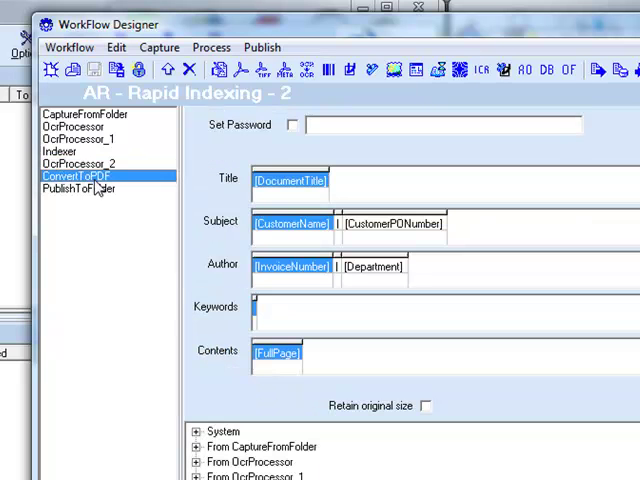
{"action": "mouse_move", "coordinate": [96, 190]}
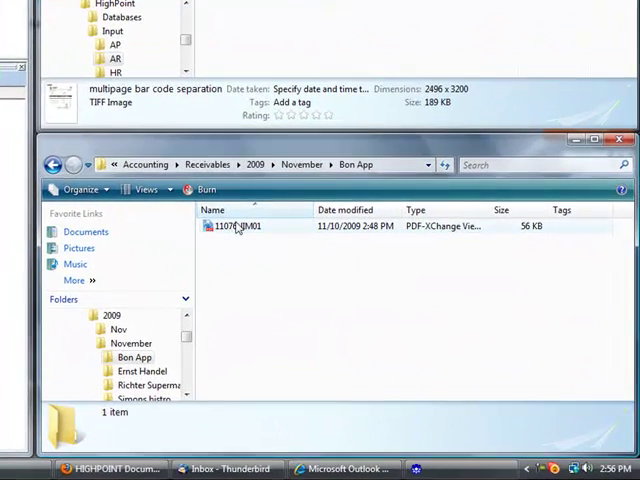
Step: View the filed Bon App PDF's details, then delete the four customer folders under November
{"action": "left_click", "coordinate": [240, 224]}
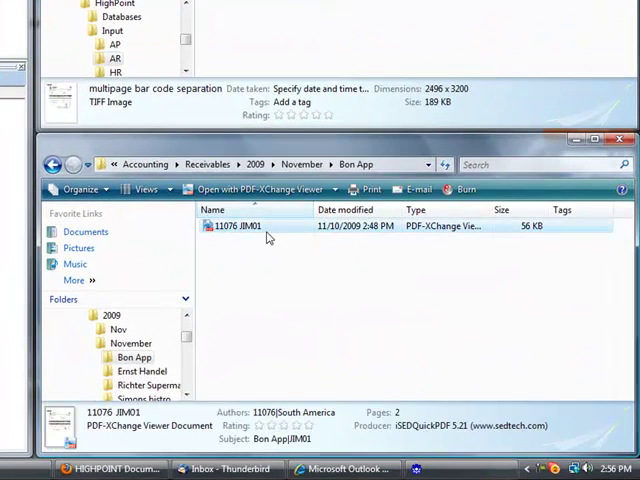
{"action": "mouse_move", "coordinate": [258, 226]}
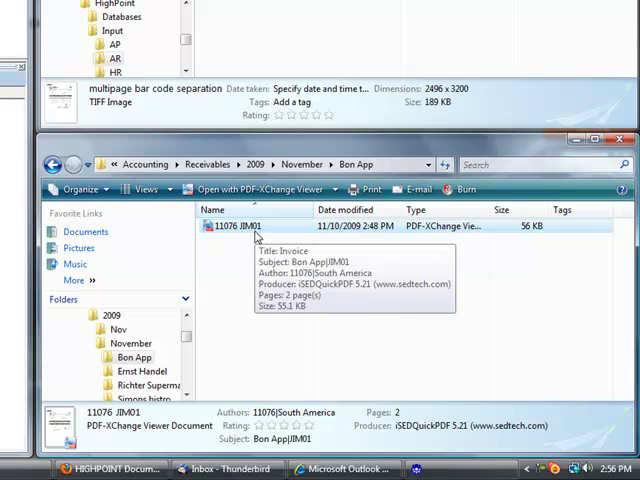
{"action": "left_click", "coordinate": [32, 164]}
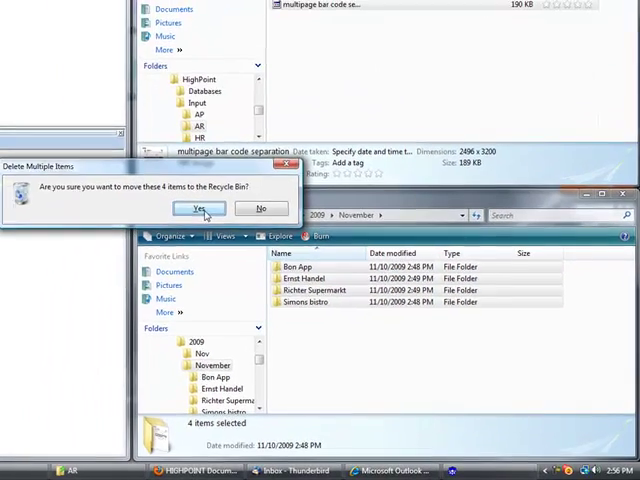
{"action": "left_click", "coordinate": [200, 208]}
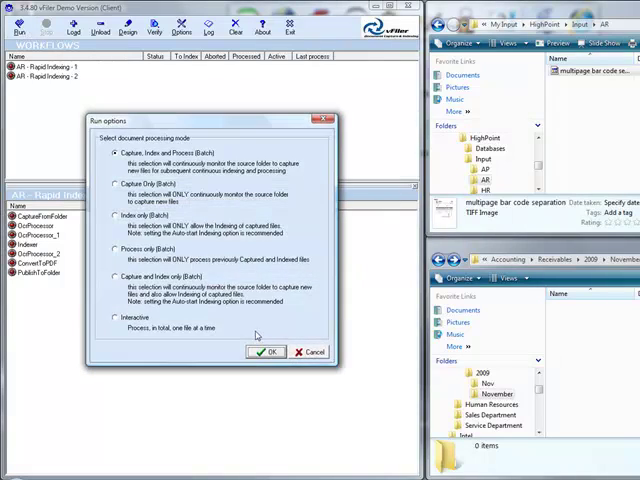
Step: Run the batch and accept the looked-up record for invoice 11076 (customer Bon App, salesman 2)
{"action": "left_click", "coordinate": [266, 352]}
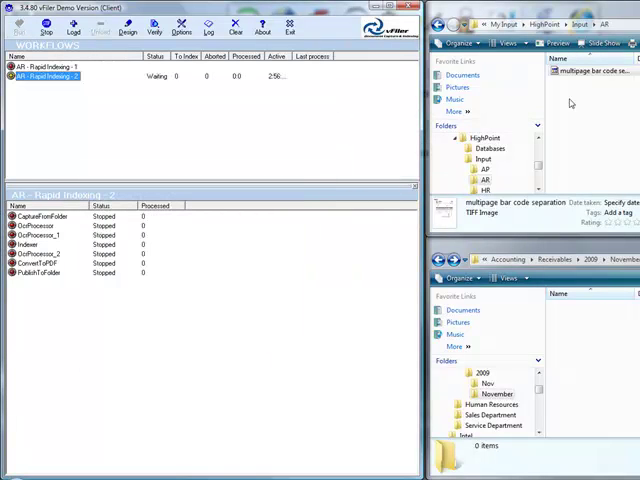
{"action": "mouse_move", "coordinate": [188, 246]}
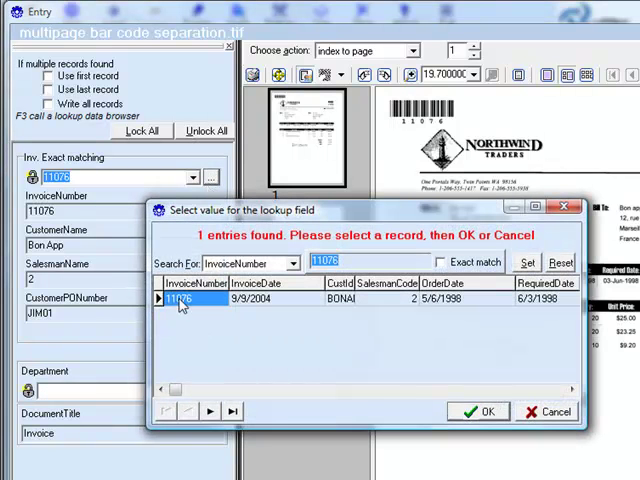
{"action": "mouse_move", "coordinate": [576, 310]}
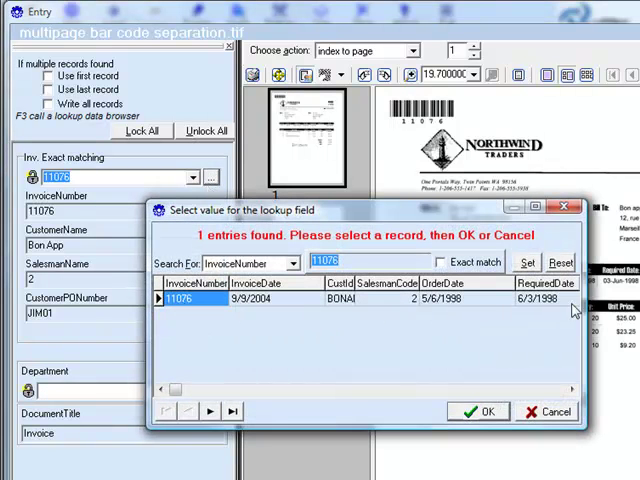
{"action": "left_click", "coordinate": [488, 412]}
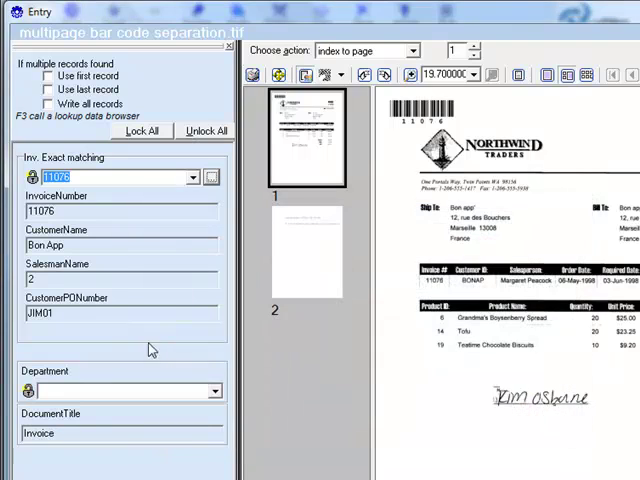
{"action": "mouse_move", "coordinate": [152, 348]}
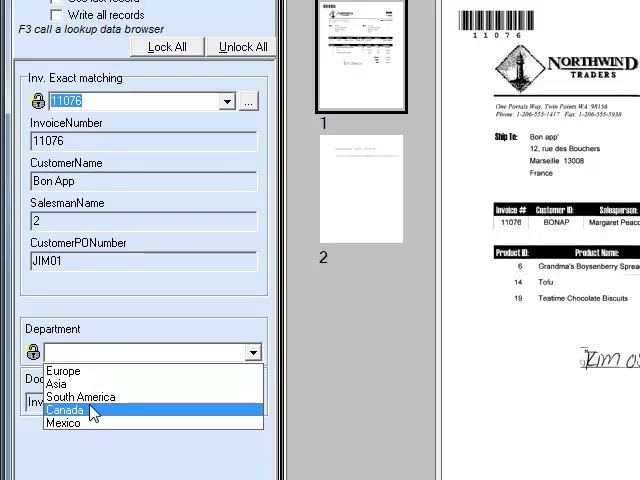
{"action": "mouse_move", "coordinate": [92, 388]}
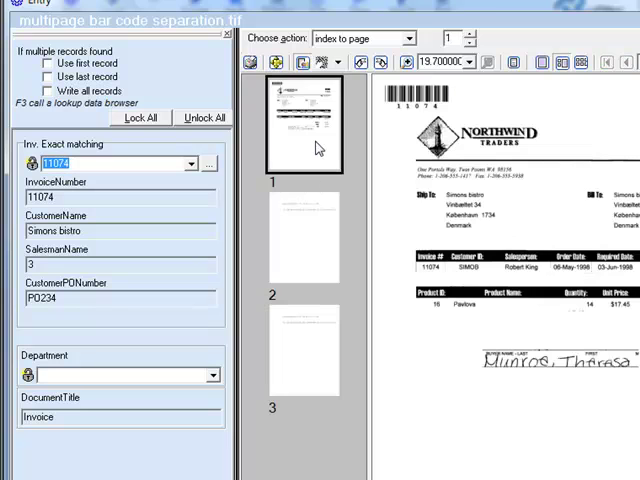
Step: Pick the department for Simons bistro invoice 11074 from the Department list
{"action": "left_click", "coordinate": [208, 164]}
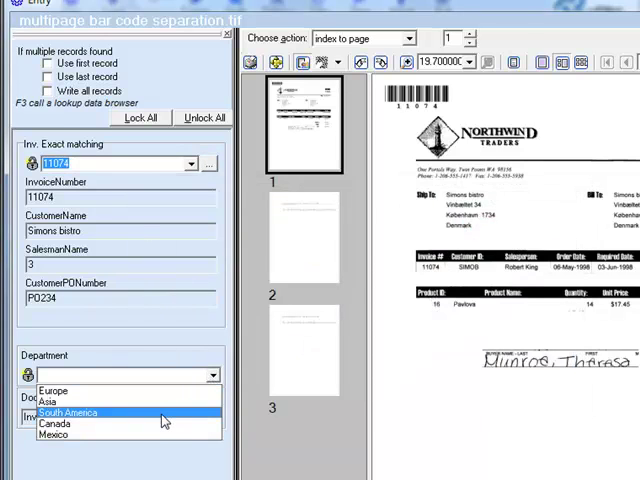
{"action": "left_click", "coordinate": [62, 420]}
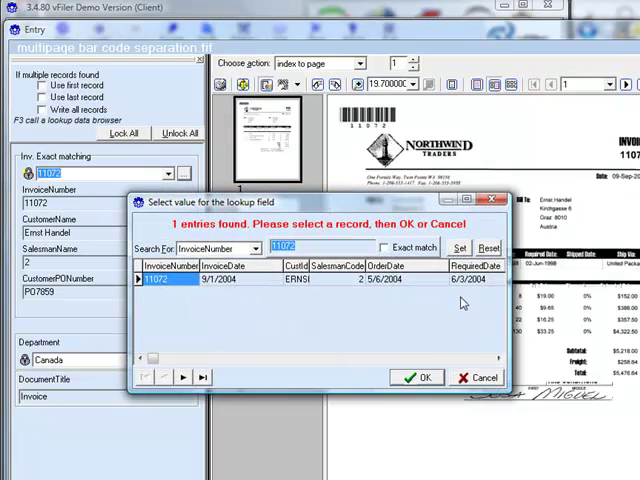
Step: Accept the single matching record for invoice 11072: Ernst Handel, salesman 2, PO PS7859, Canada
{"action": "left_click", "coordinate": [418, 376]}
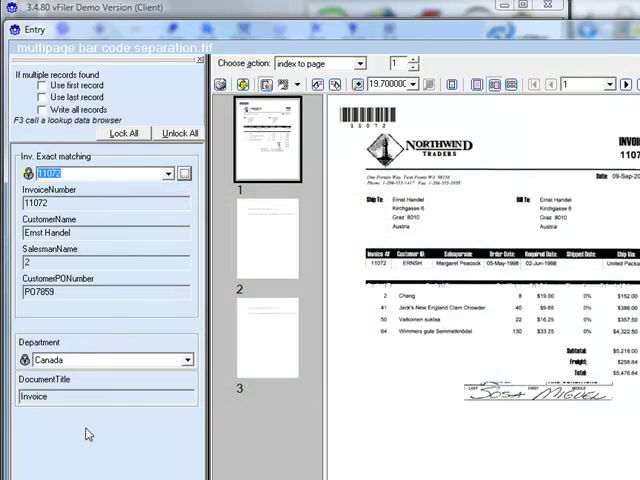